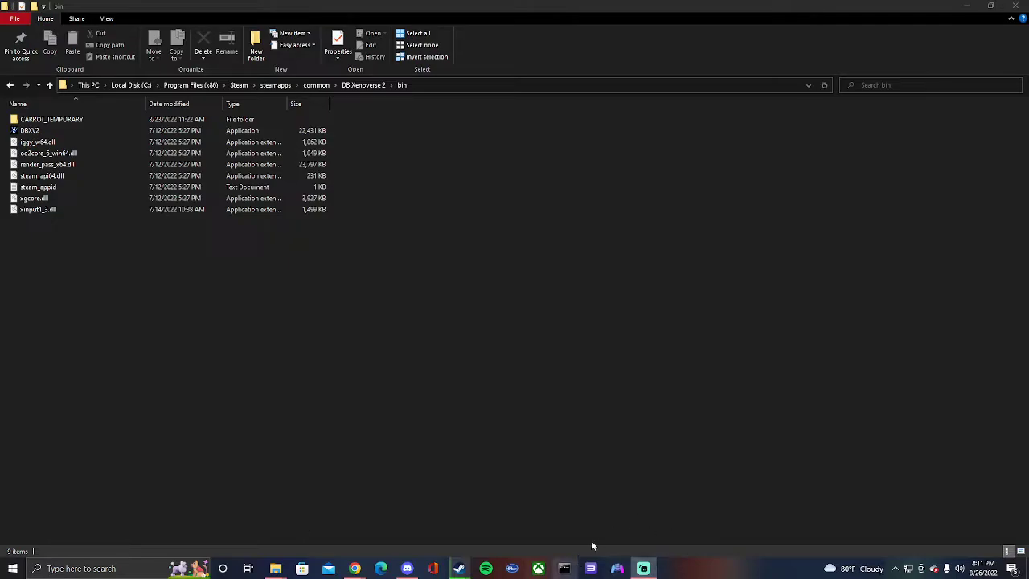
pyautogui.moveTo(564, 569)
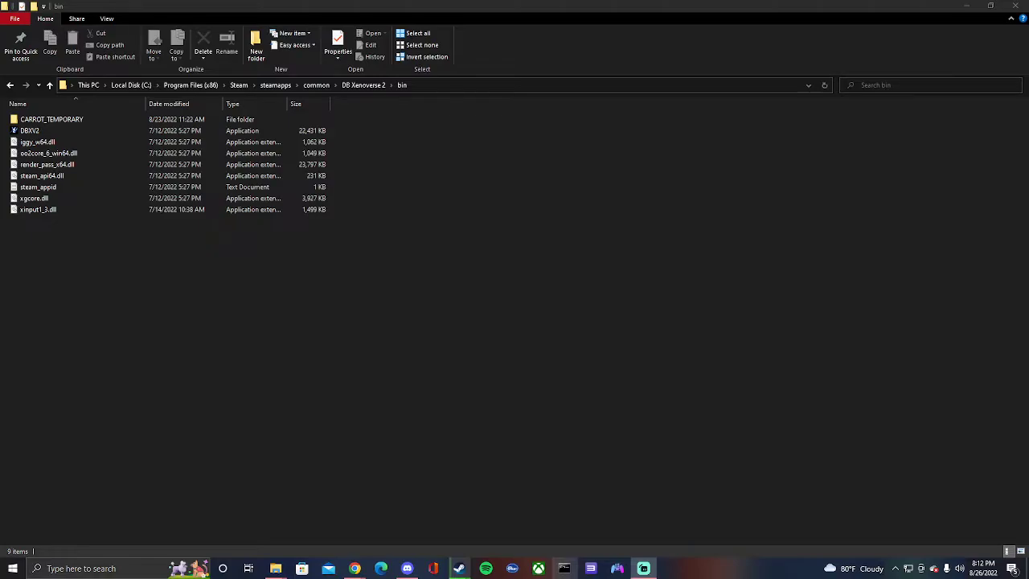
# Launch DBXV2.exe and continue past the xv2patcher compatibility warning to reach character select.
pyautogui.click(29, 131)
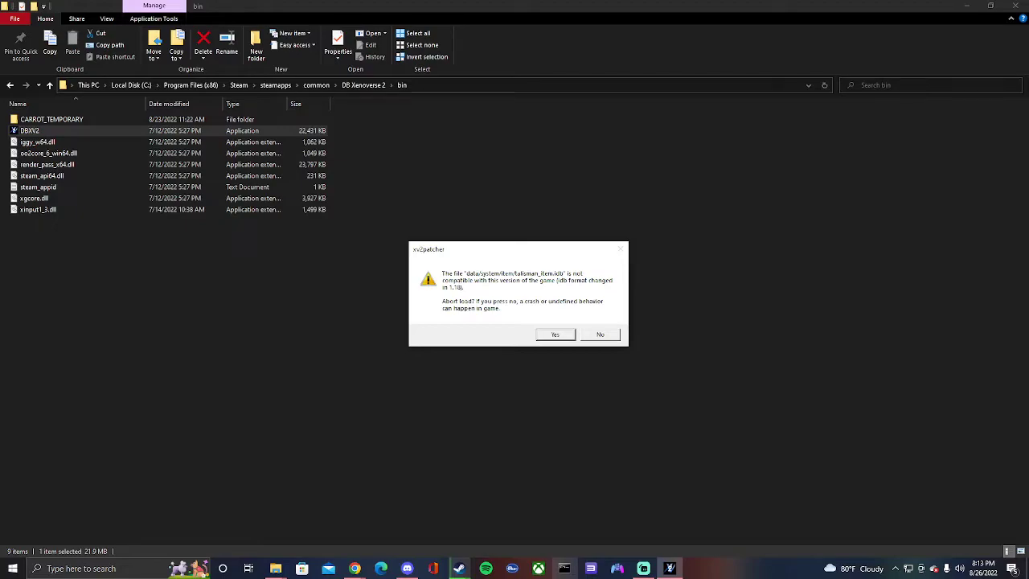
pyautogui.click(555, 333)
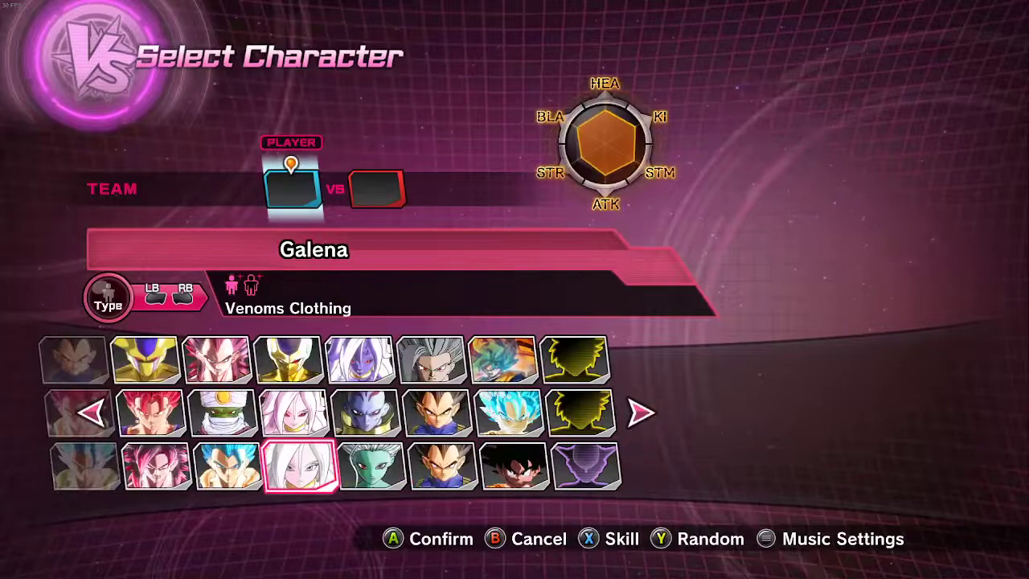
# Highlight the Wasteland thumbnail on the Select Stage screen.
pyautogui.click(225, 466)
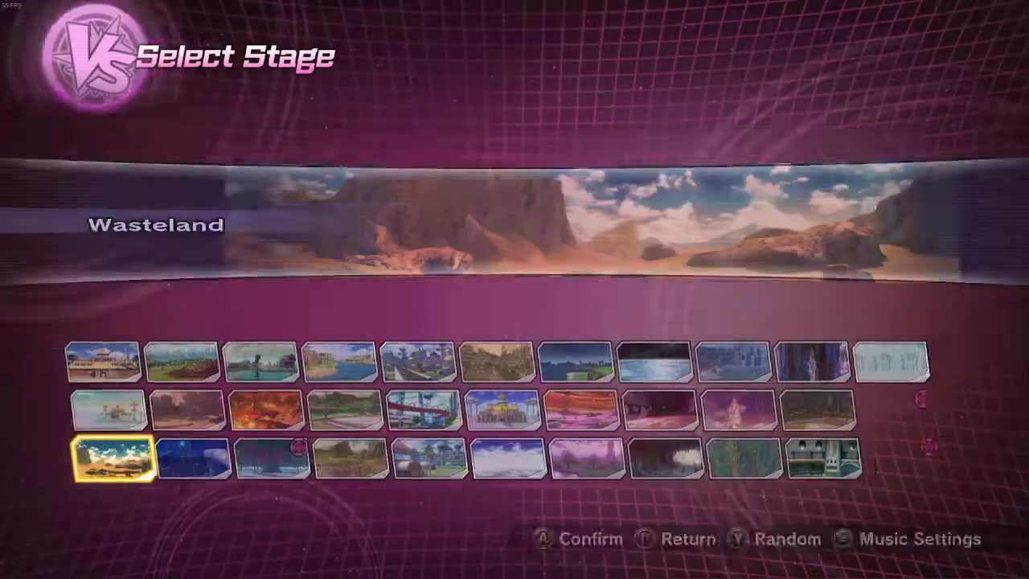
# Confirm Wasteland to start the match, then close Photo Mode Settings to resume fighting Gogeta.
pyautogui.click(113, 456)
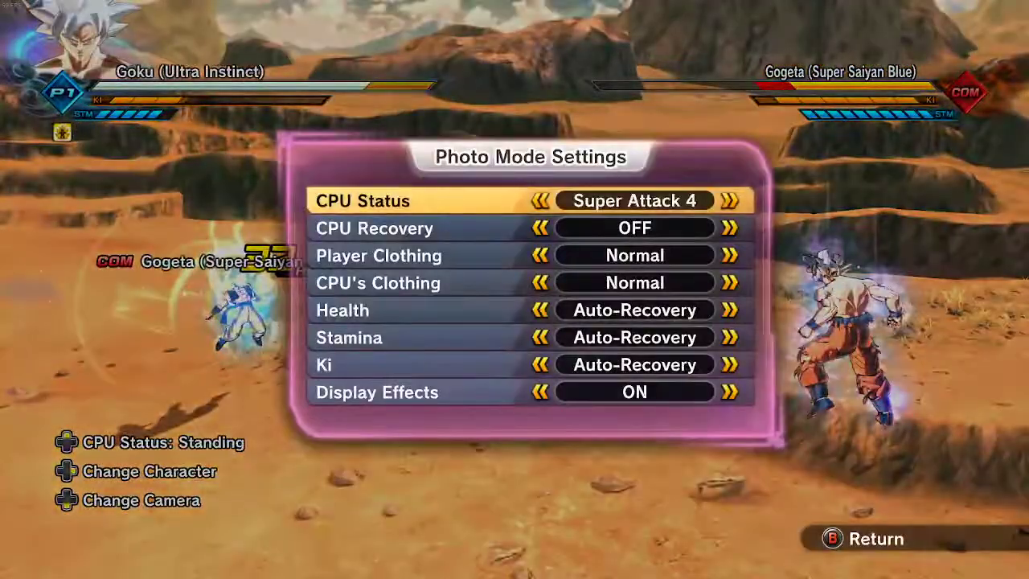
pyautogui.press('B')
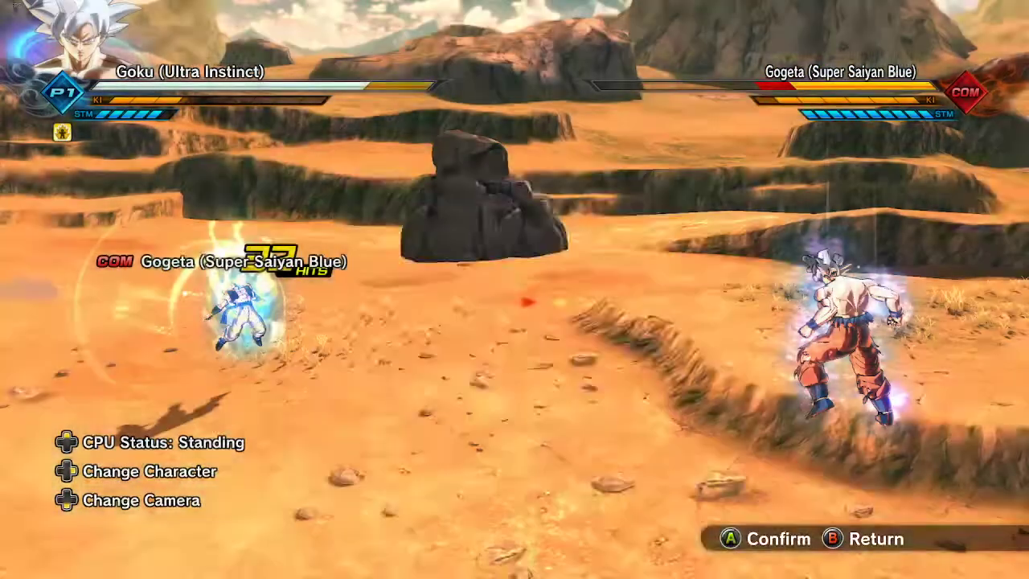